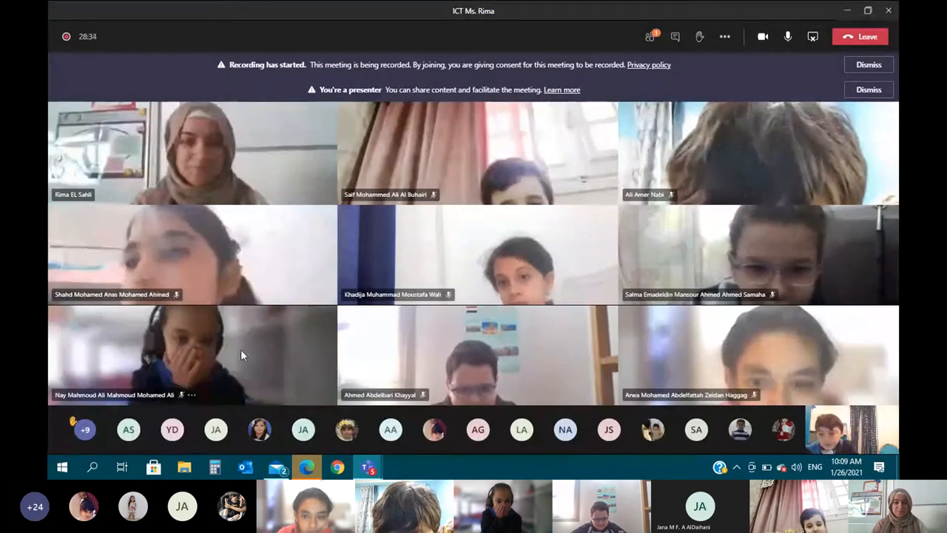
Step: Launch the Office app from the Start menu to reach its PowerPoint start options
left_click(62, 466)
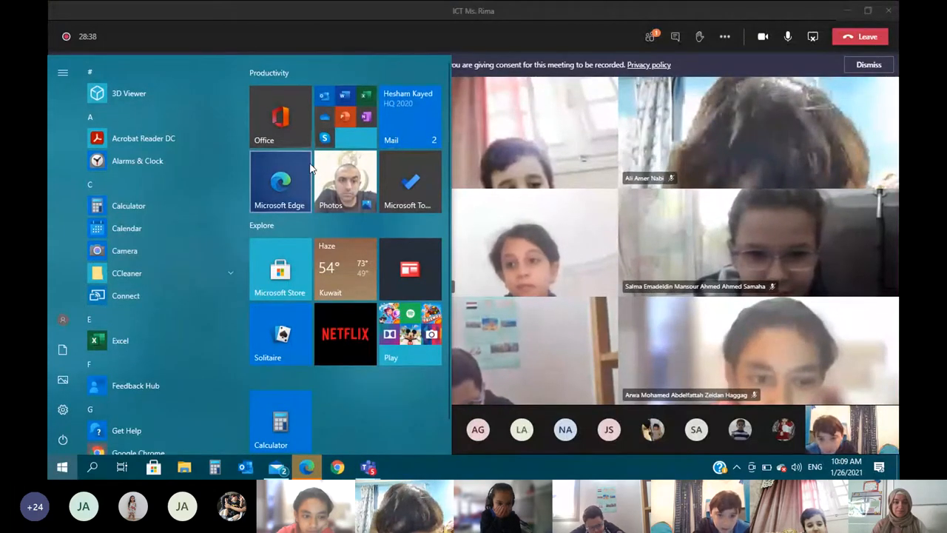
left_click(280, 118)
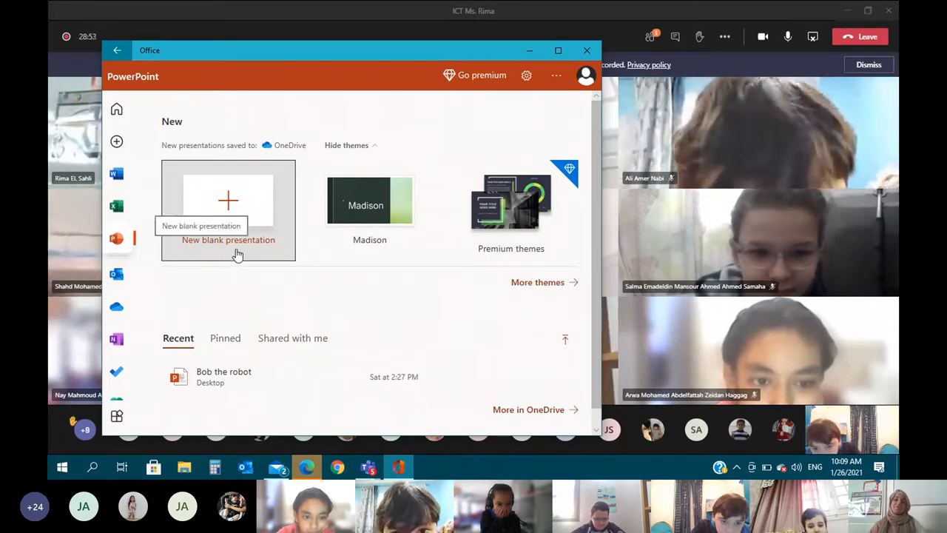
mouse_move(239, 222)
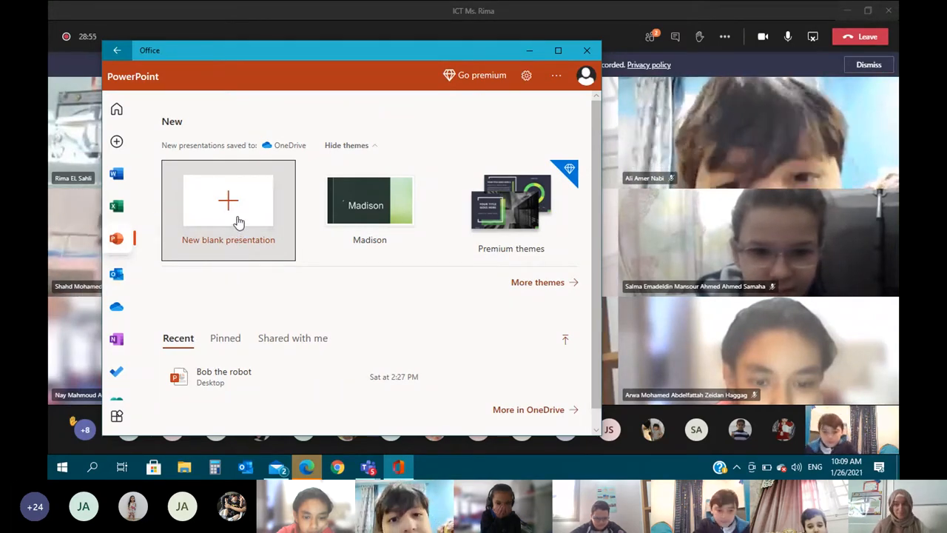
Step: Create a blank presentation whose title slide reads 'Bob' with subtitle 'Asser'
left_click(228, 209)
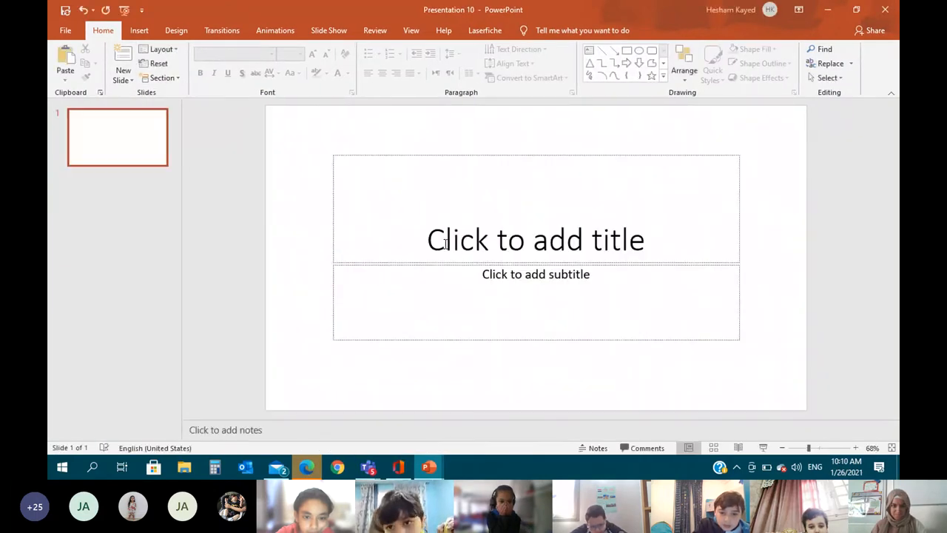
left_click(536, 239)
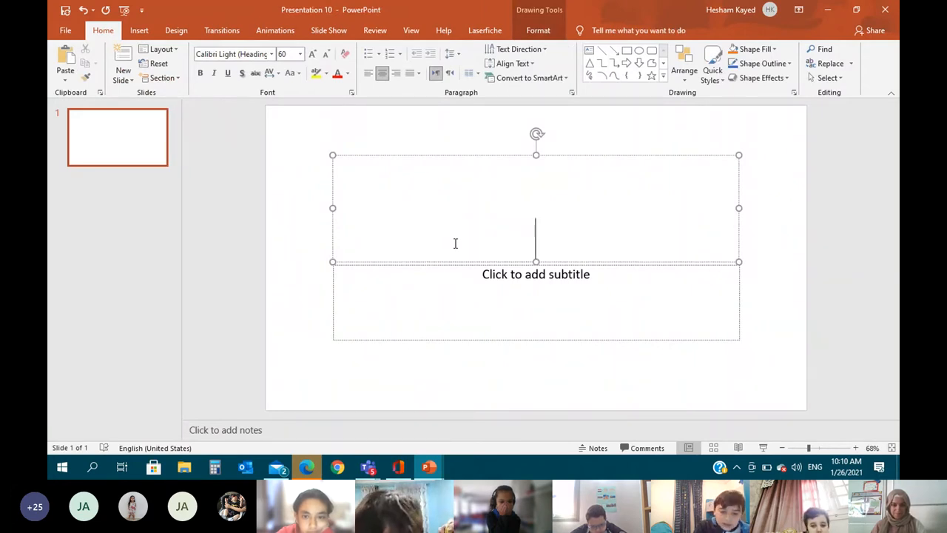
type("Bob")
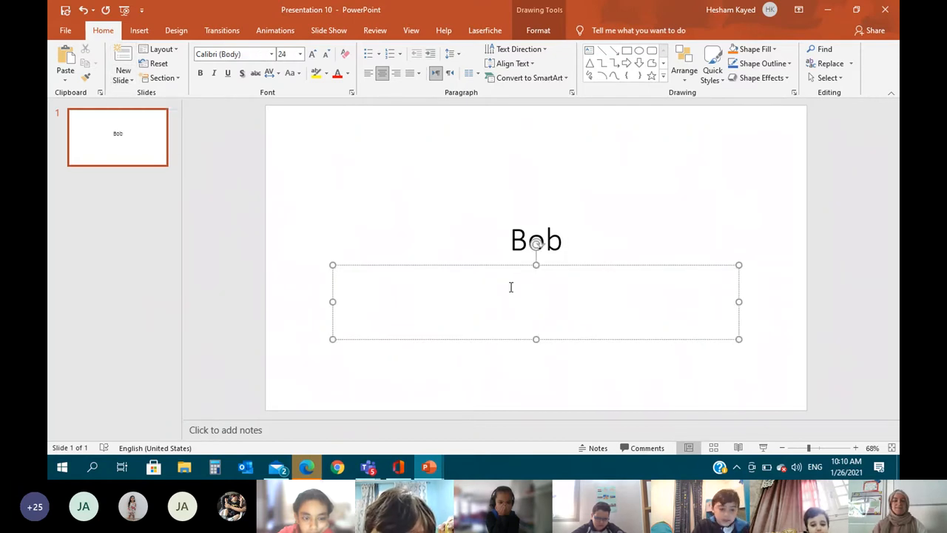
type("Asser")
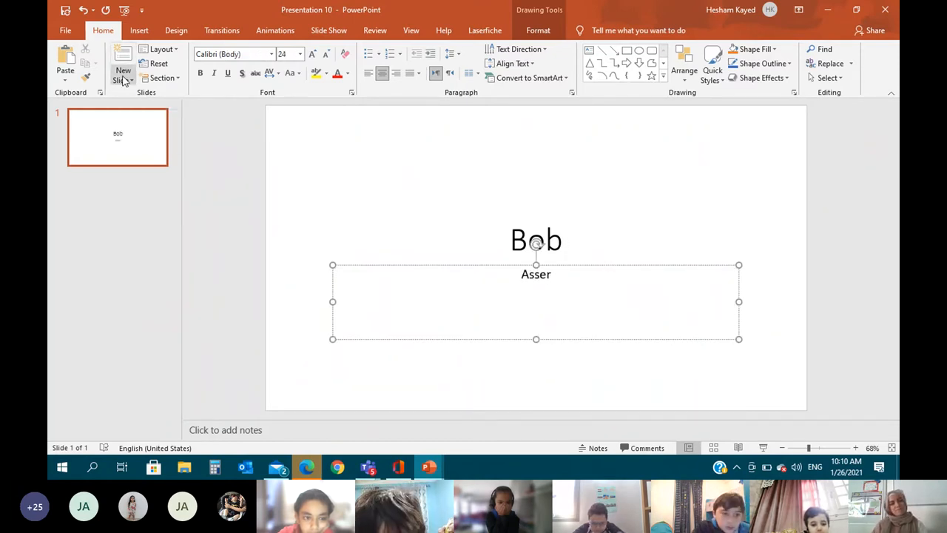
Step: Add a Title and Content slide headed 'My robot Bob'
left_click(122, 70)
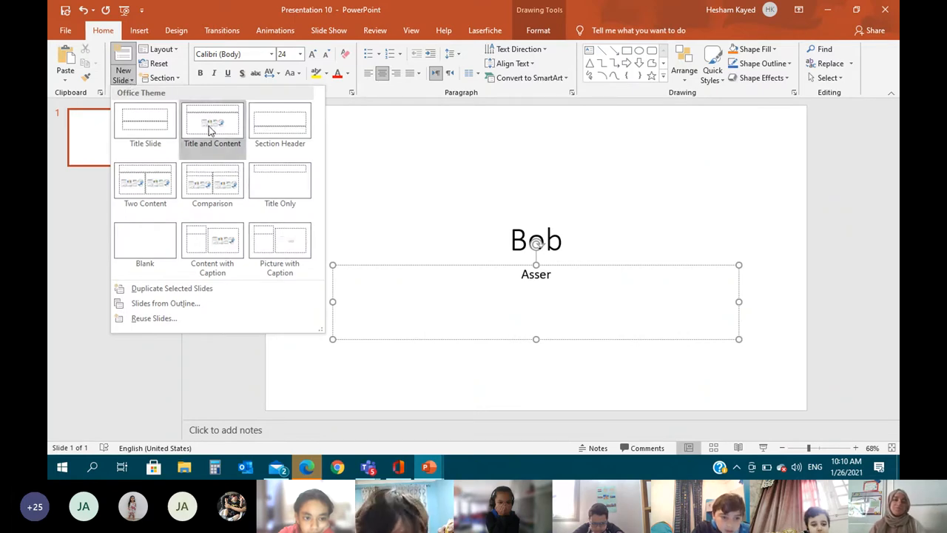
left_click(212, 126)
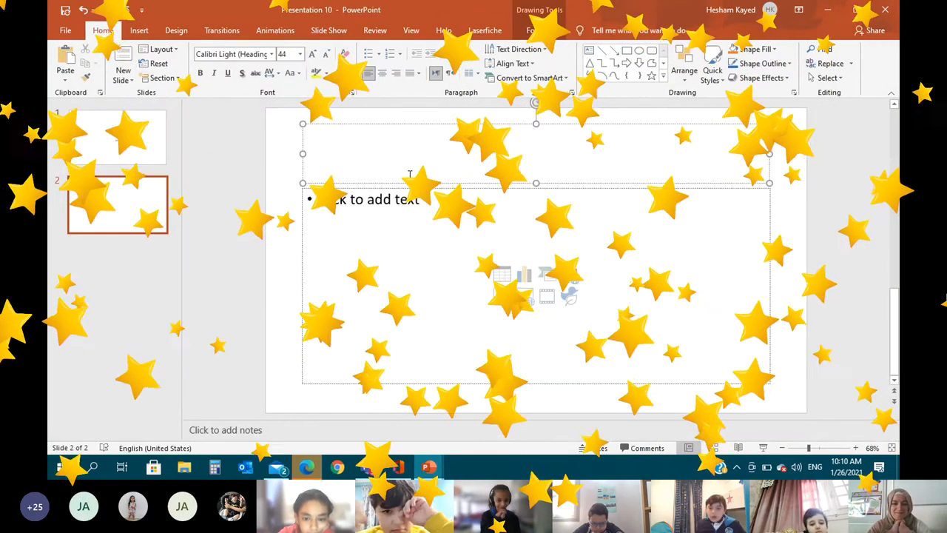
type("My robot")
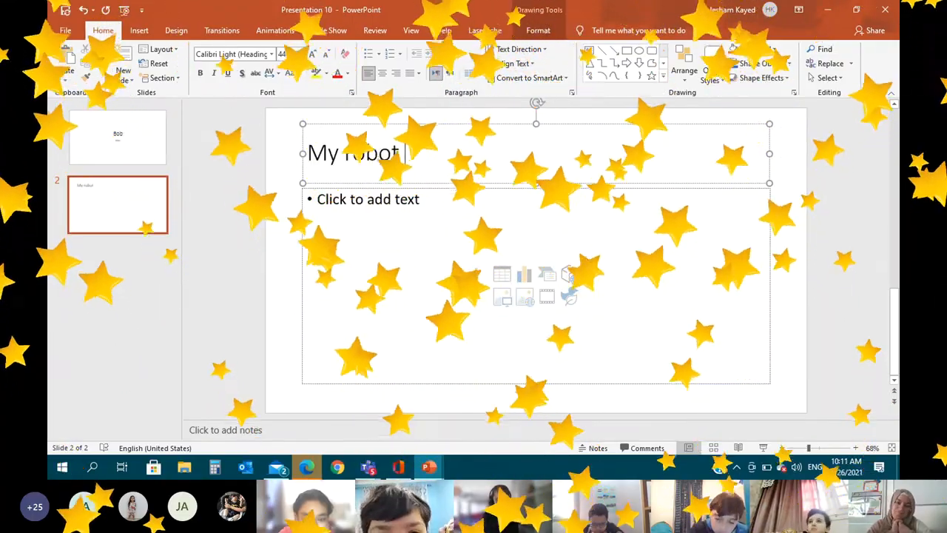
type("Bob")
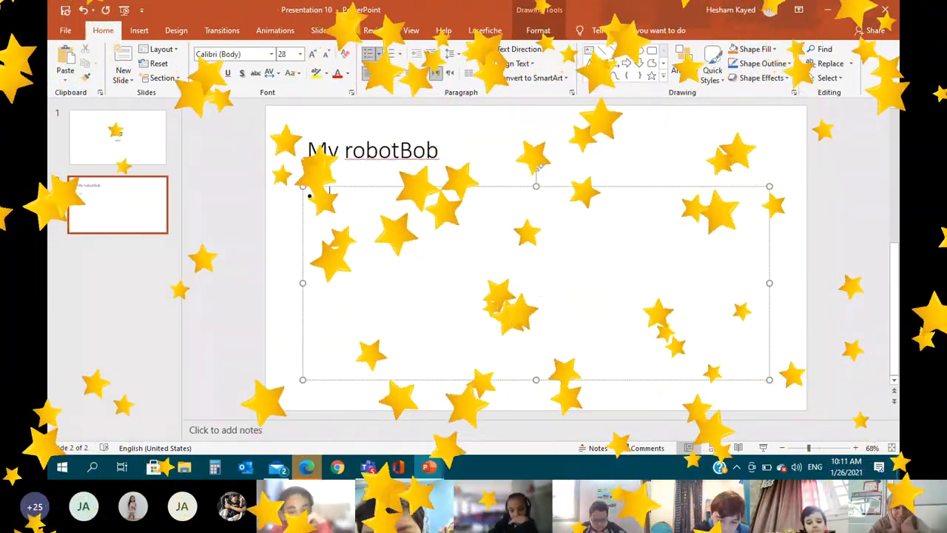
type("My robot Bo")
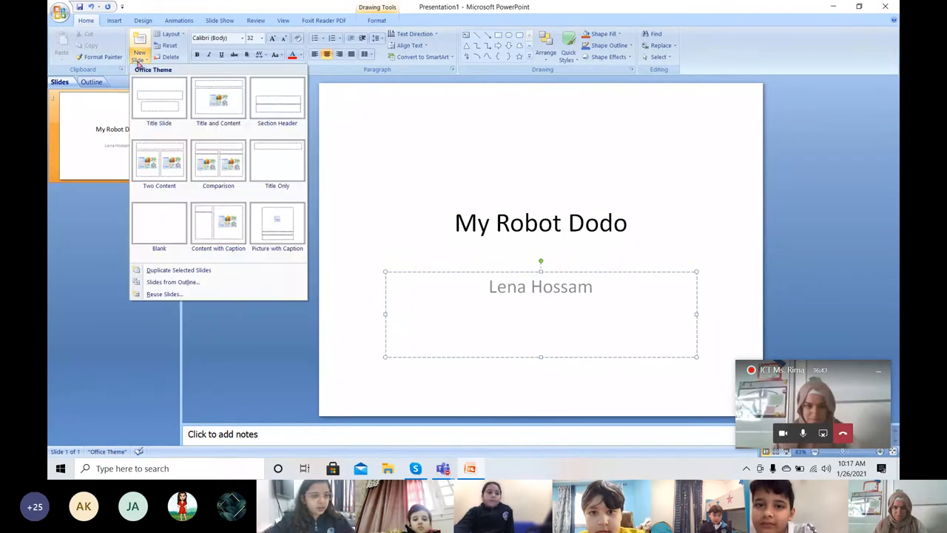
Step: Add a Title and Content slide titled 'About my robot Dodo', then reopen the slide layouts
left_click(218, 100)
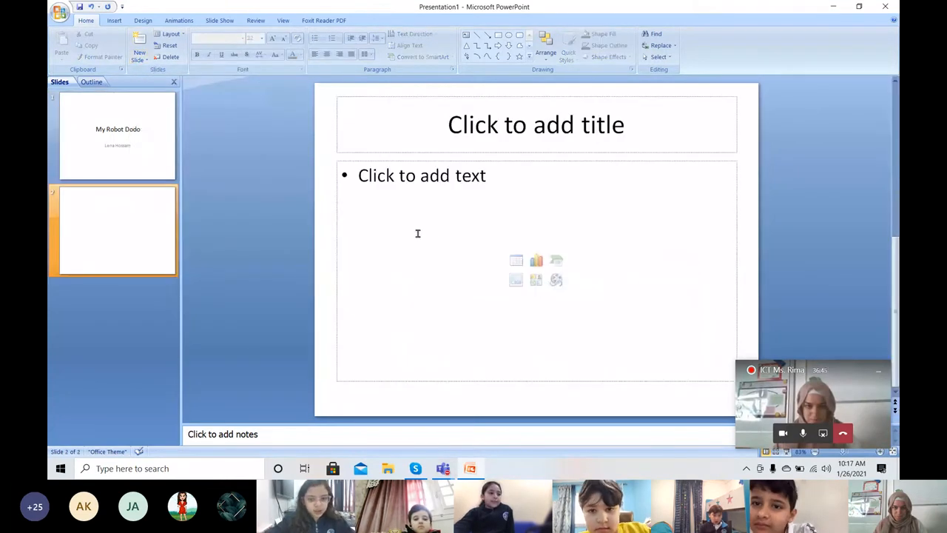
left_click(536, 124)
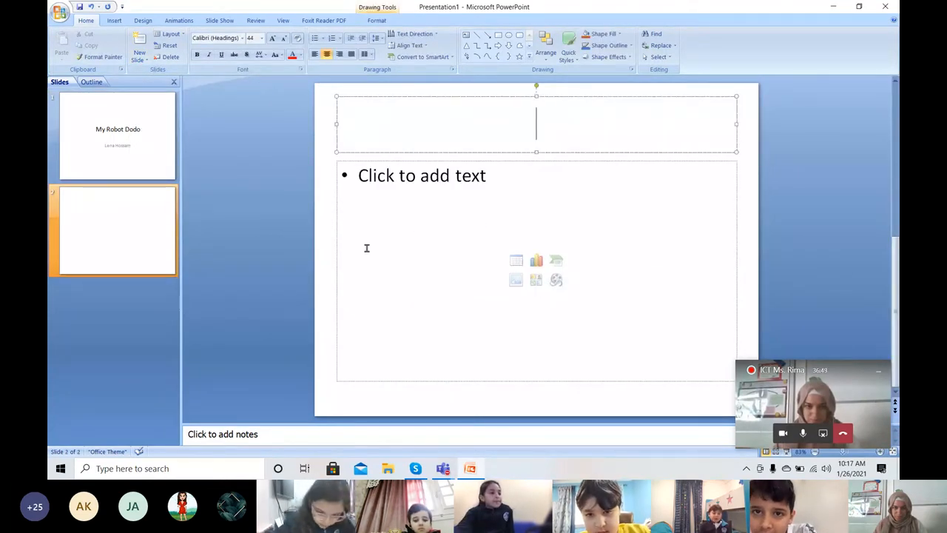
type("A")
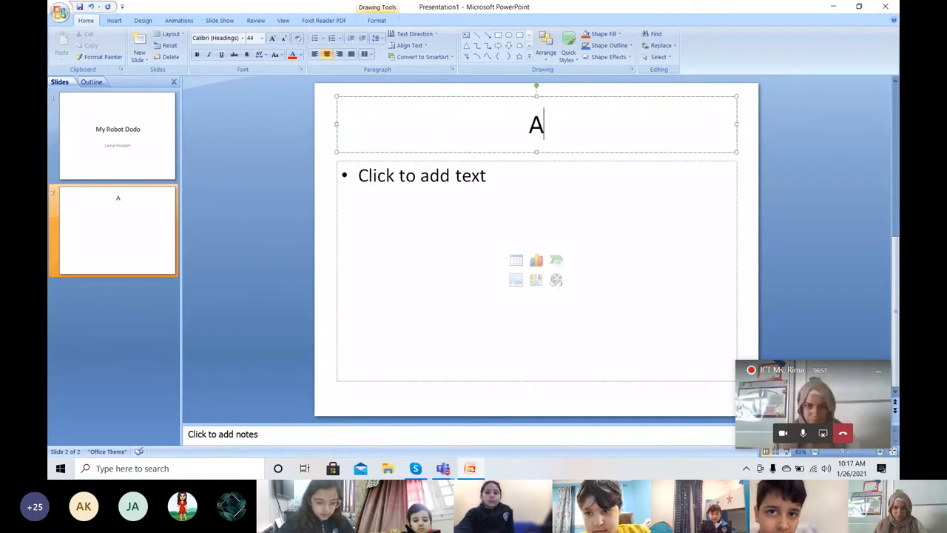
type("bout my robot Dodo")
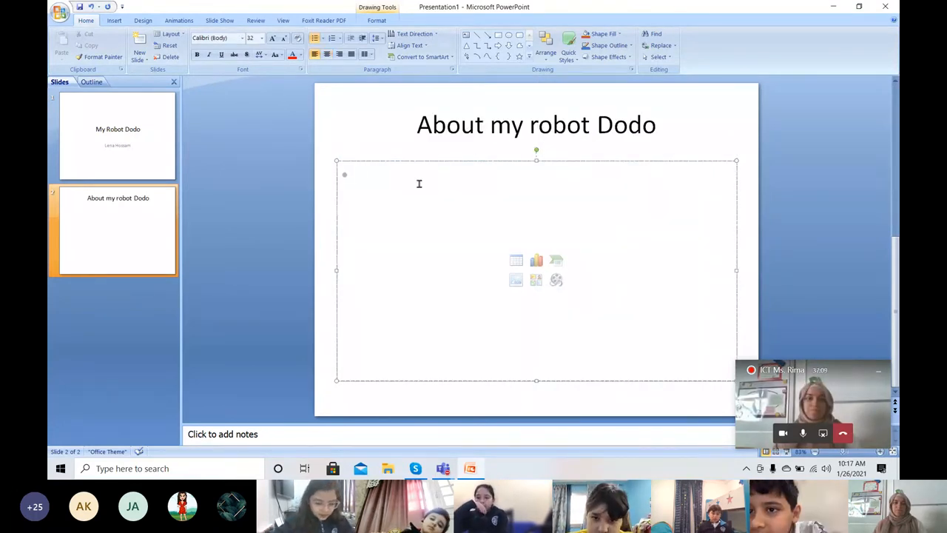
right_click(481, 204)
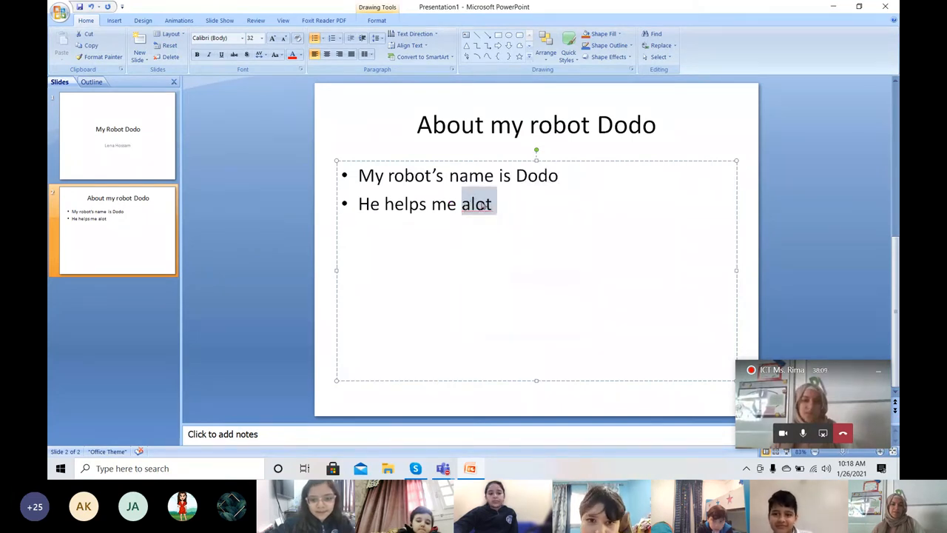
left_click(140, 42)
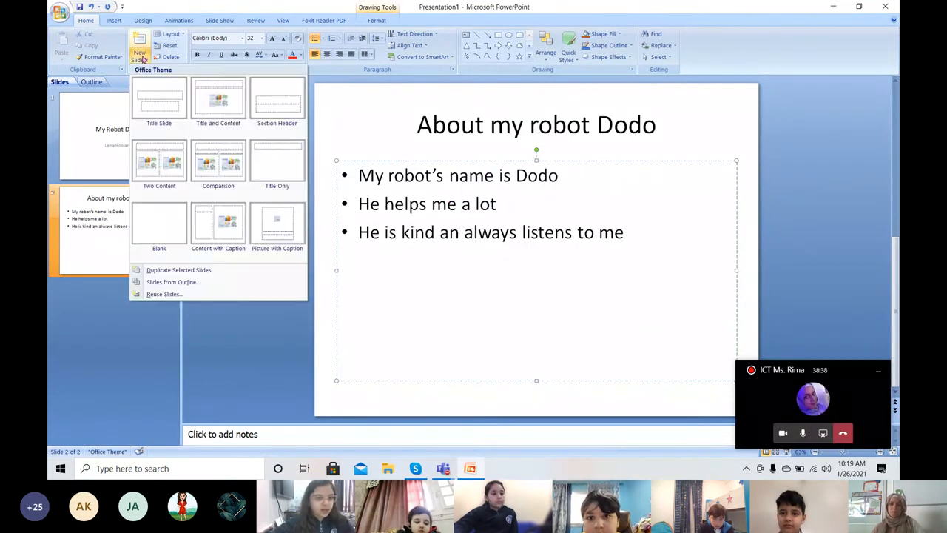
mouse_move(277, 159)
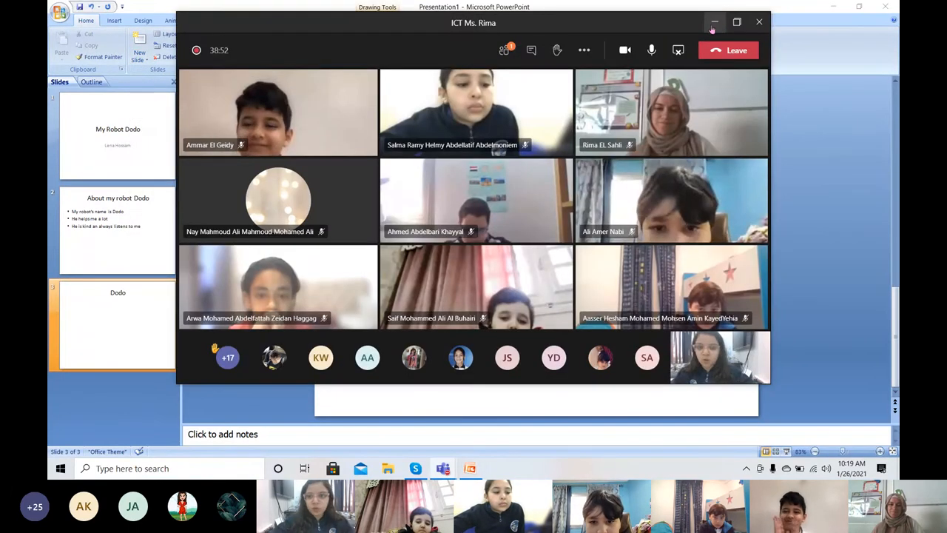
Step: Move the meeting window aside and save the robot picture to Downloads
left_click(714, 22)
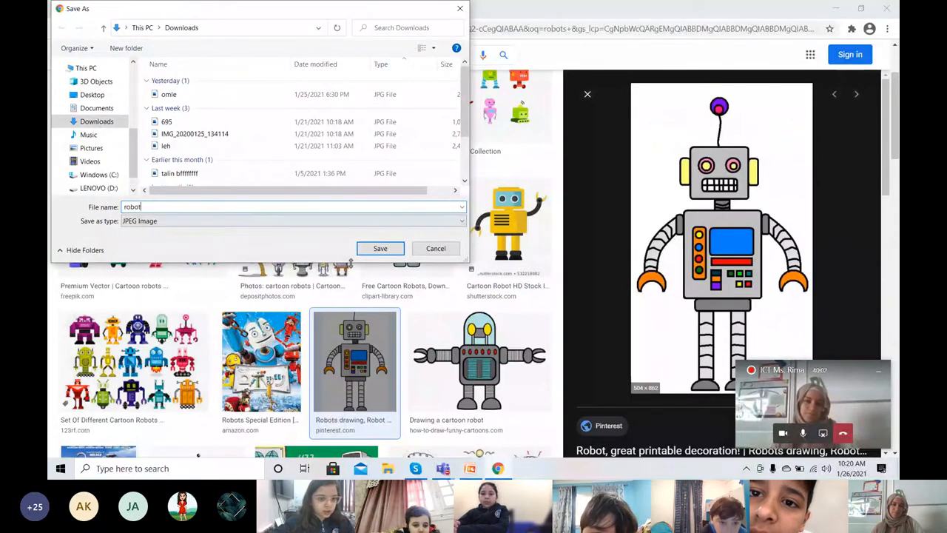
left_click(380, 247)
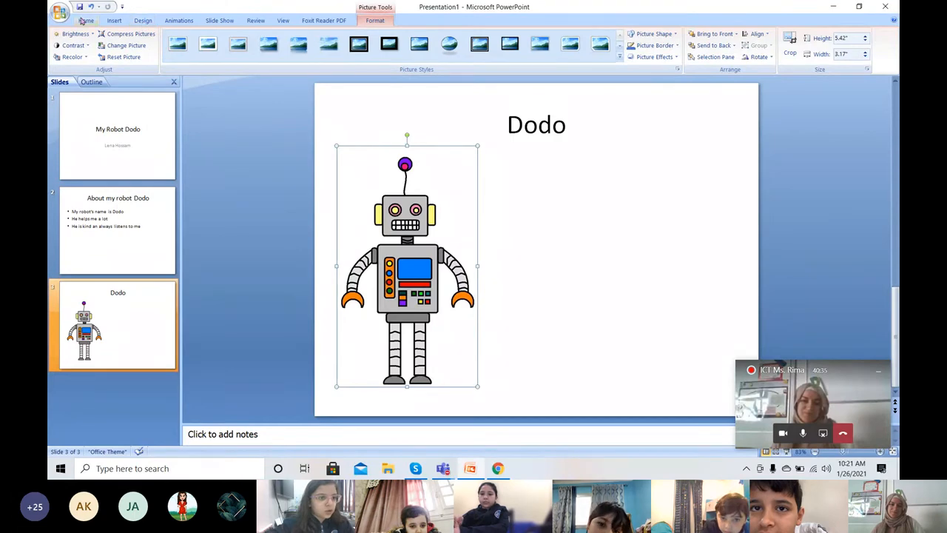
Step: Draw a speech-bubble callout beside the robot on the Dodo slide
left_click(156, 44)
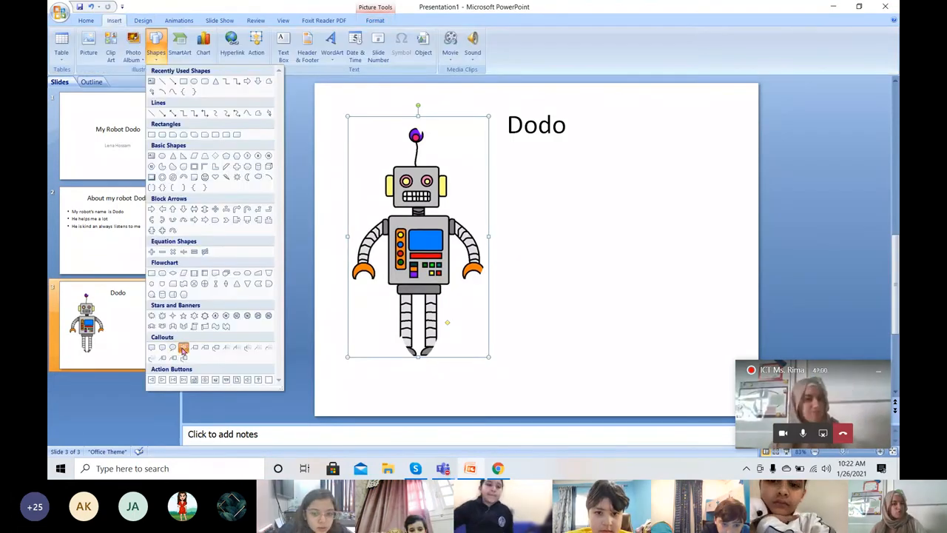
left_click(182, 348)
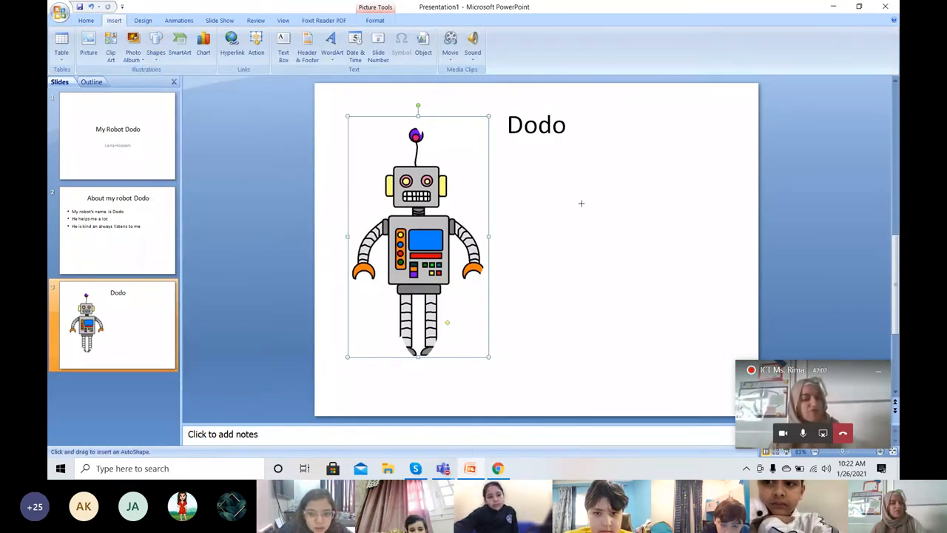
left_click_drag(555, 193, 663, 281)
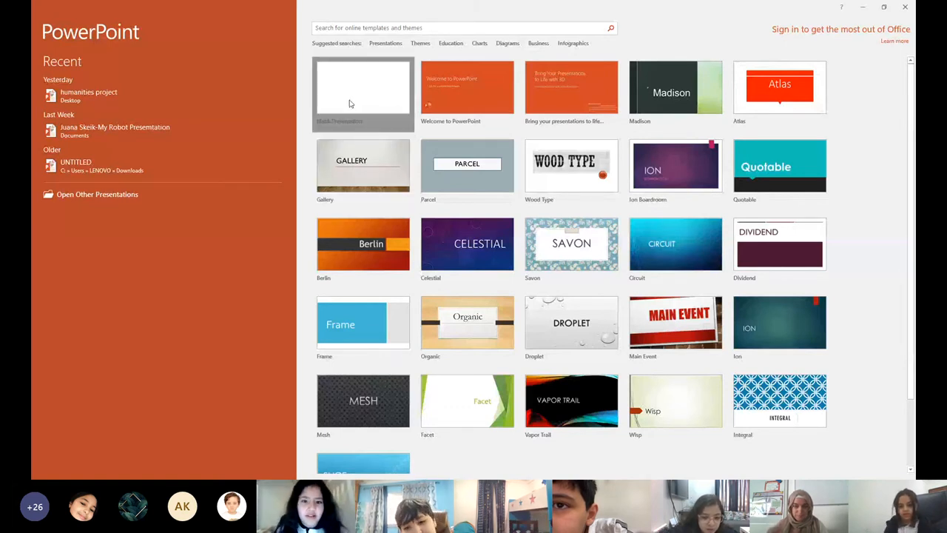
Step: Start a blank presentation titled 'My robot Juju' with subtitle 'Juana Razi'
left_click(362, 93)
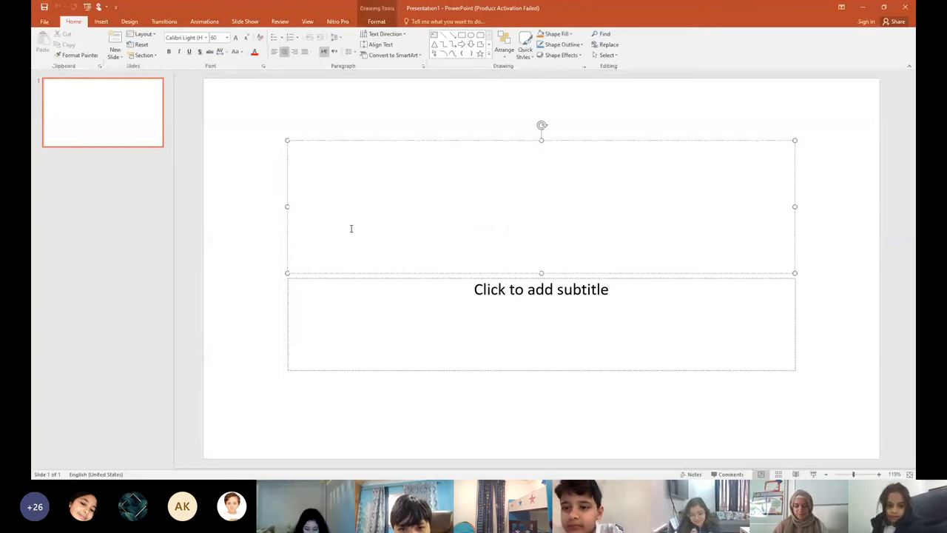
type("My robot Juju")
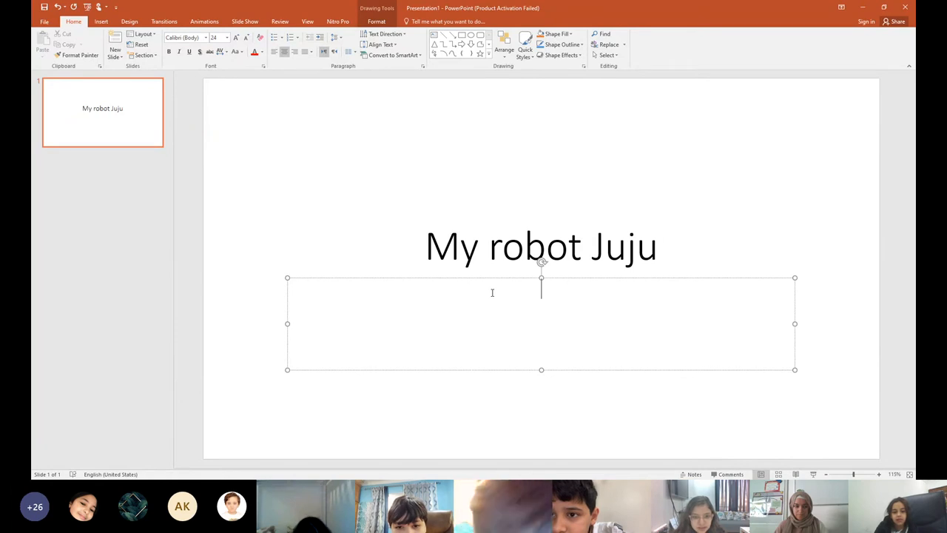
type("Juana Razi")
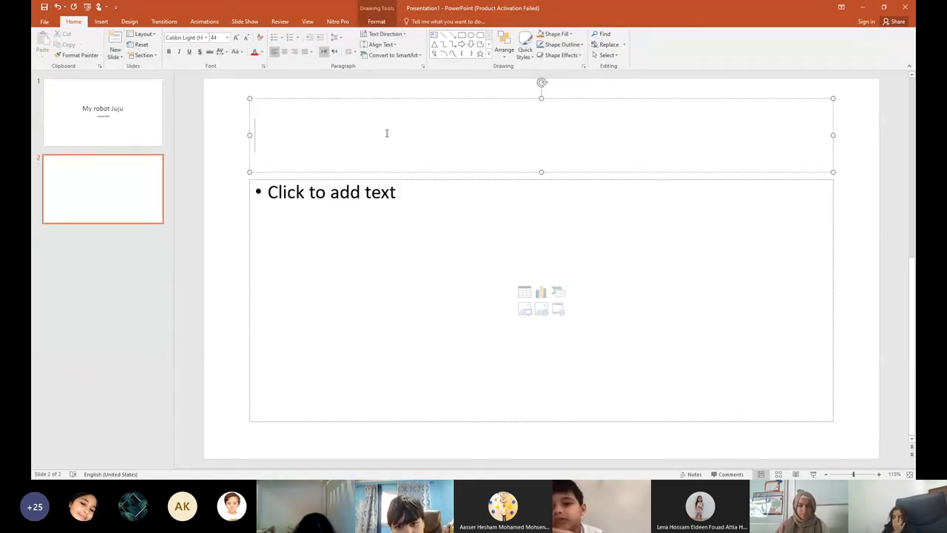
Step: Write 'My robot name is Juju.' on slide 2 and add slide 3 titled 'My robot Juju'
type("My robot  name is Juju.")
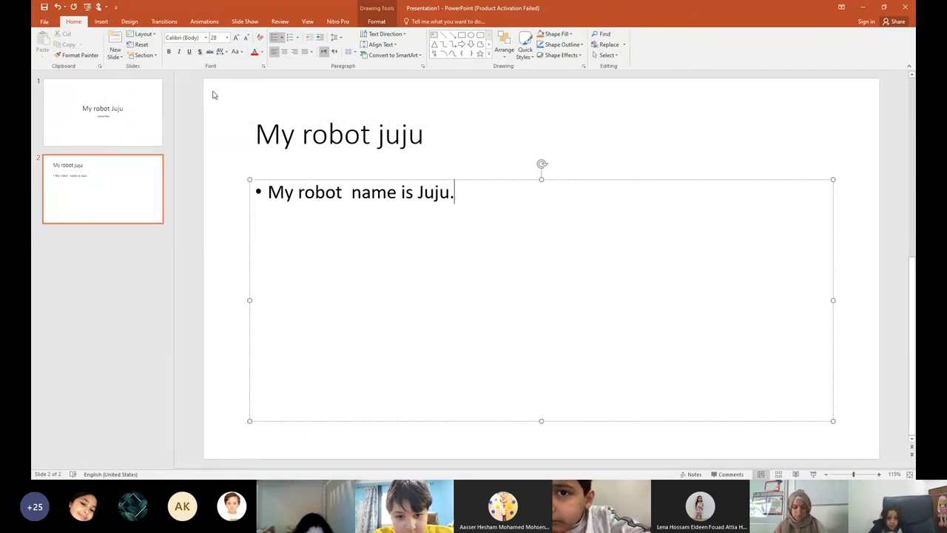
left_click(115, 40)
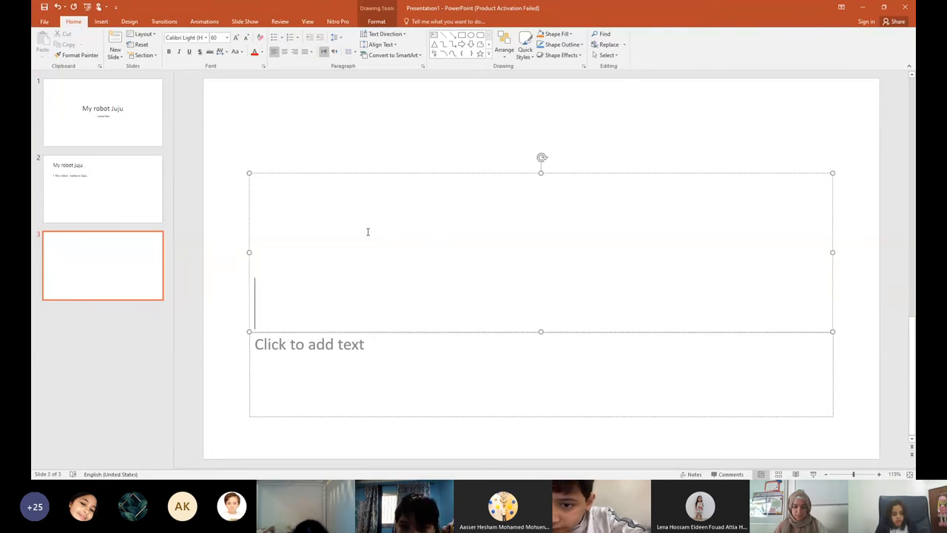
type("My robot J")
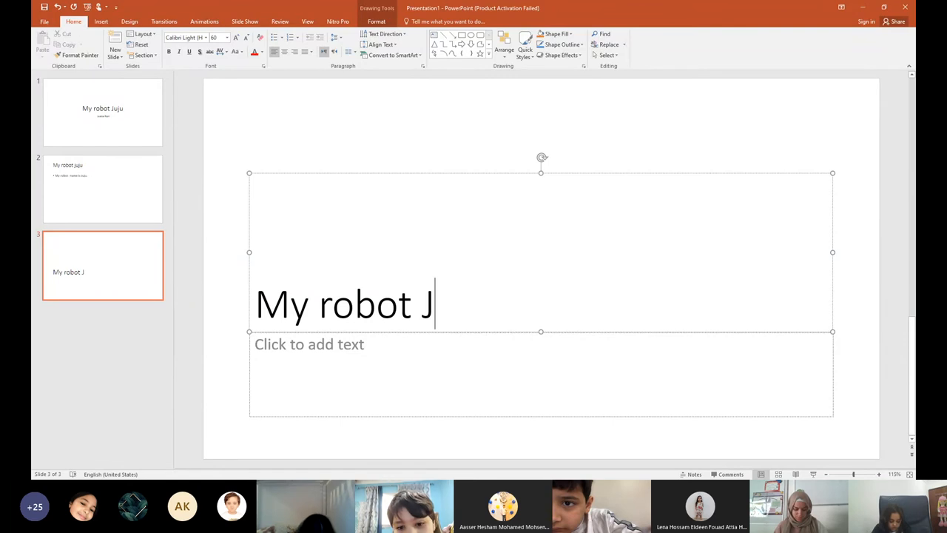
type("uju")
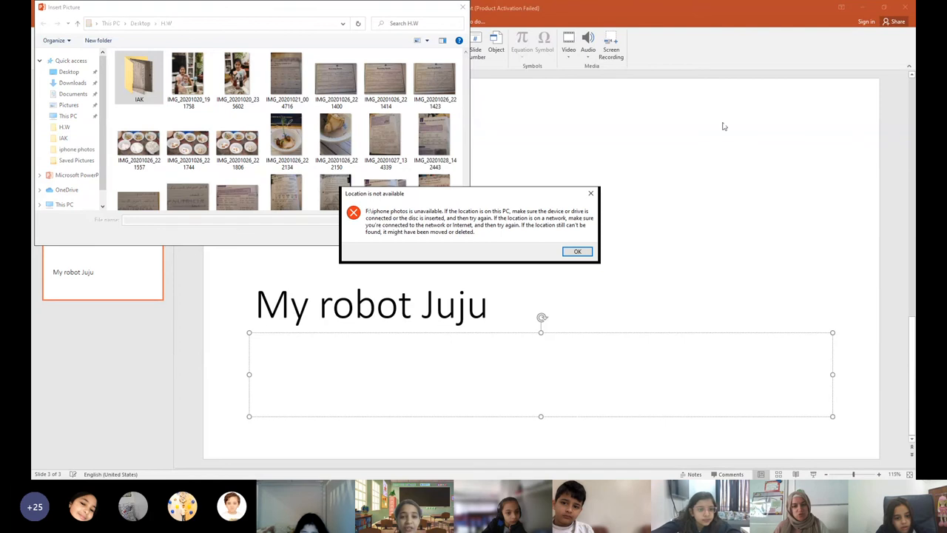
Step: Dismiss the unavailable-location error and cancel the Insert Picture dialog
left_click(578, 250)
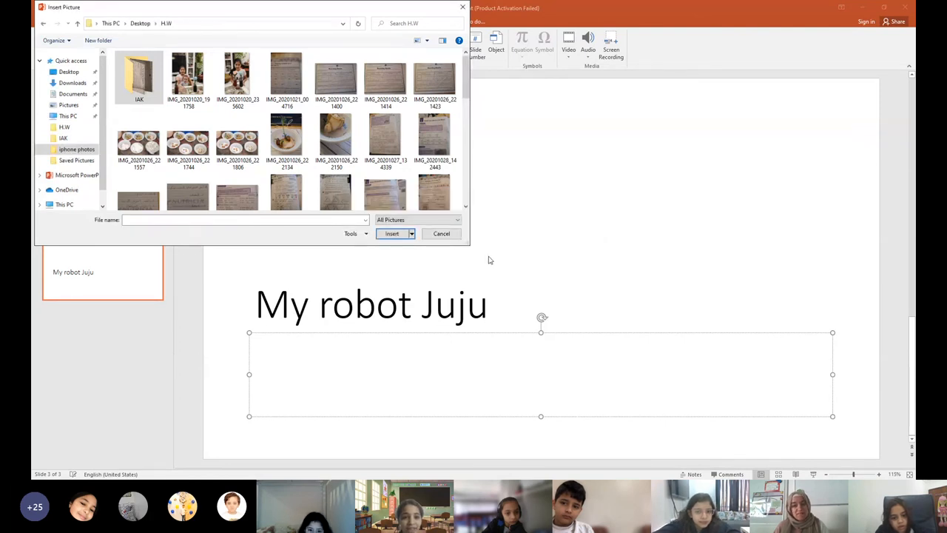
left_click(244, 220)
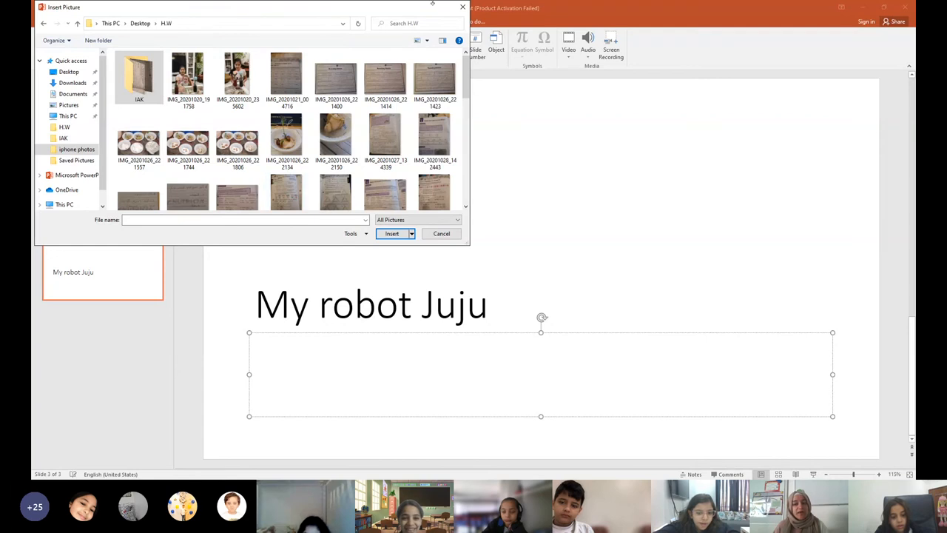
left_click(441, 233)
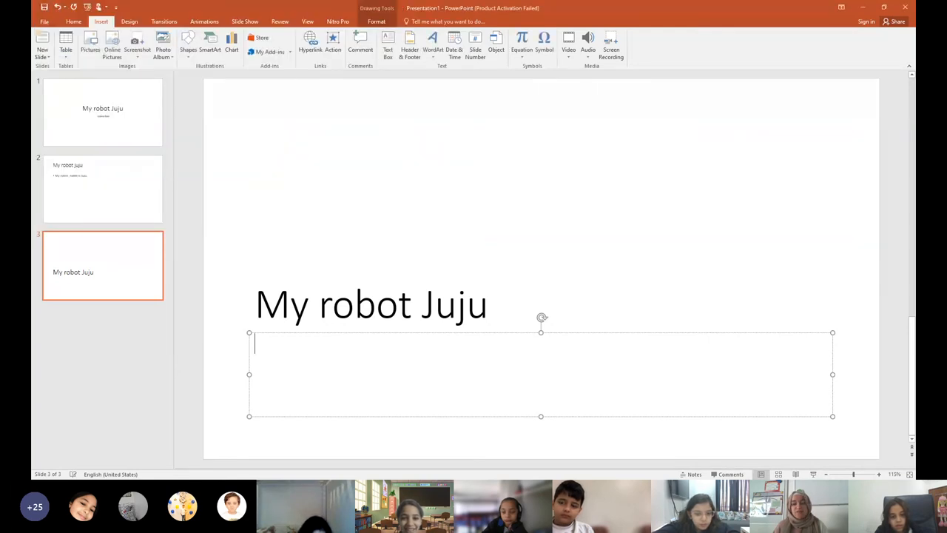